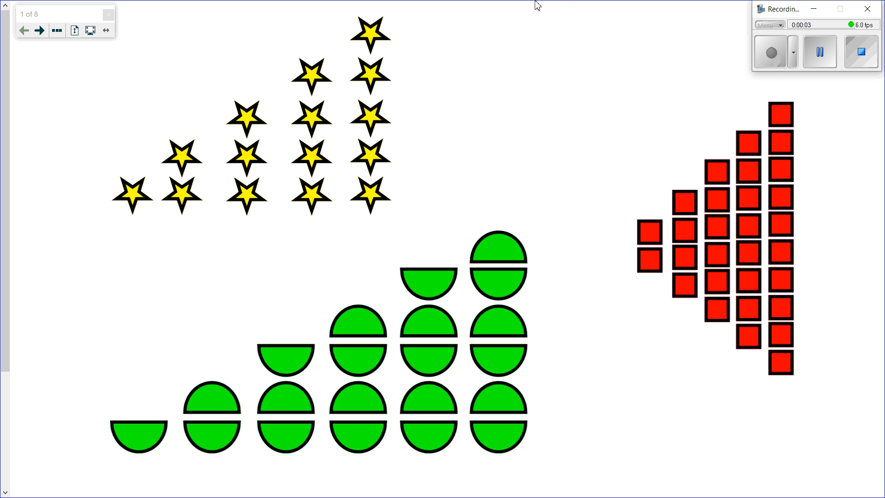
mouse_move(125, 203)
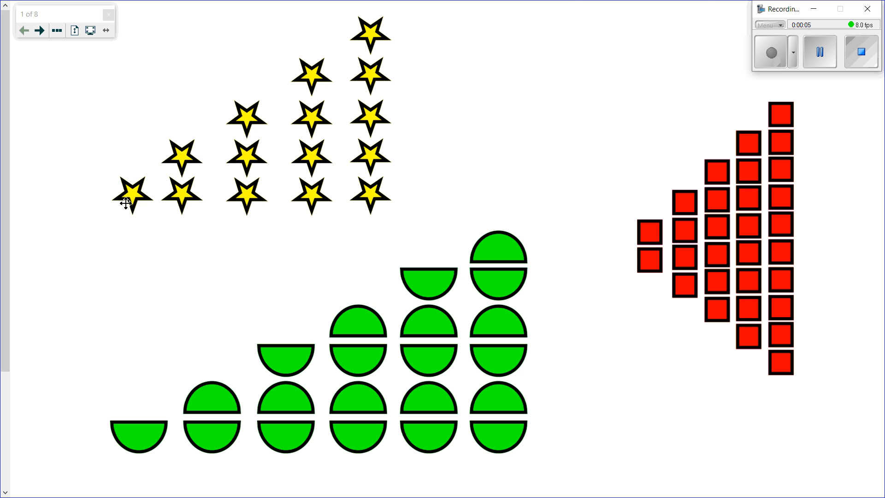
mouse_move(157, 192)
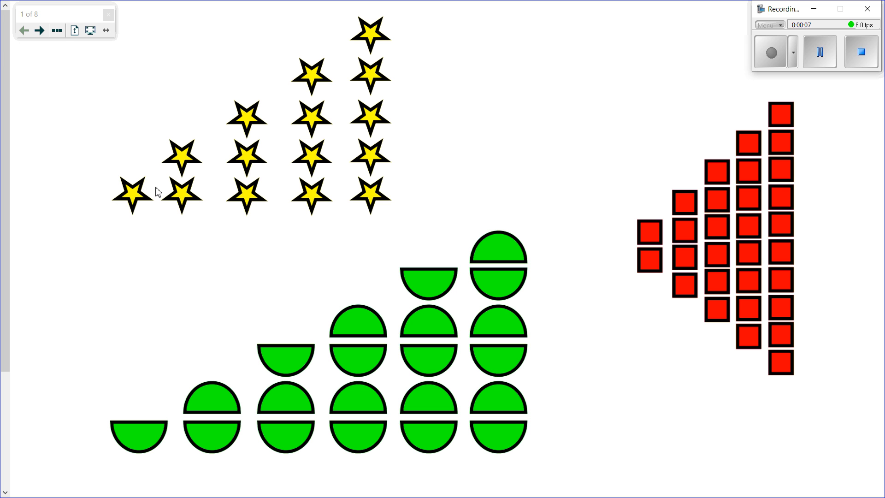
mouse_move(191, 174)
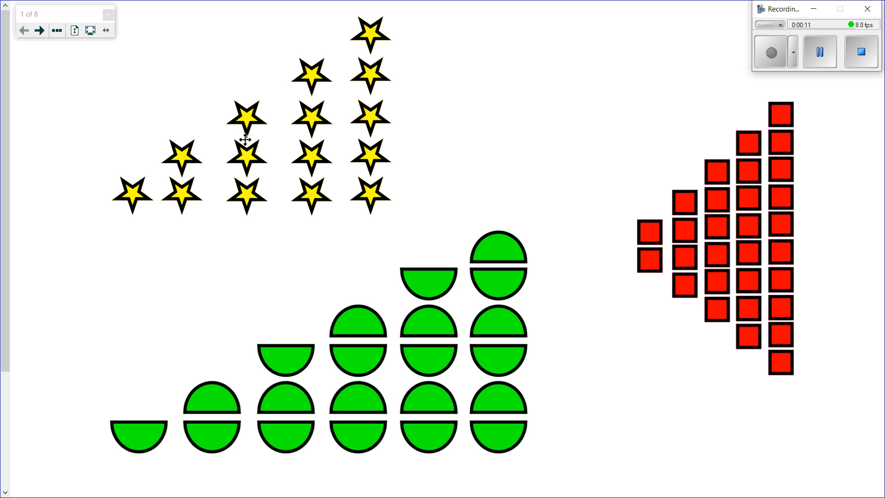
mouse_move(100, 187)
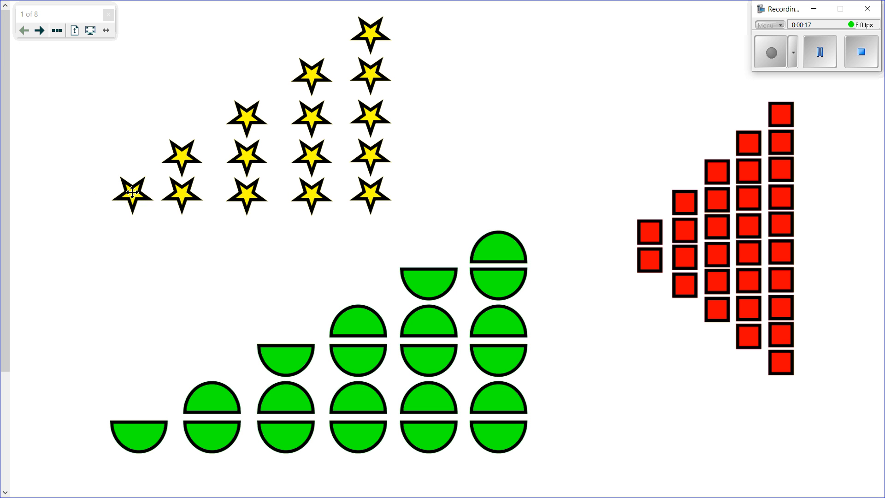
mouse_move(266, 116)
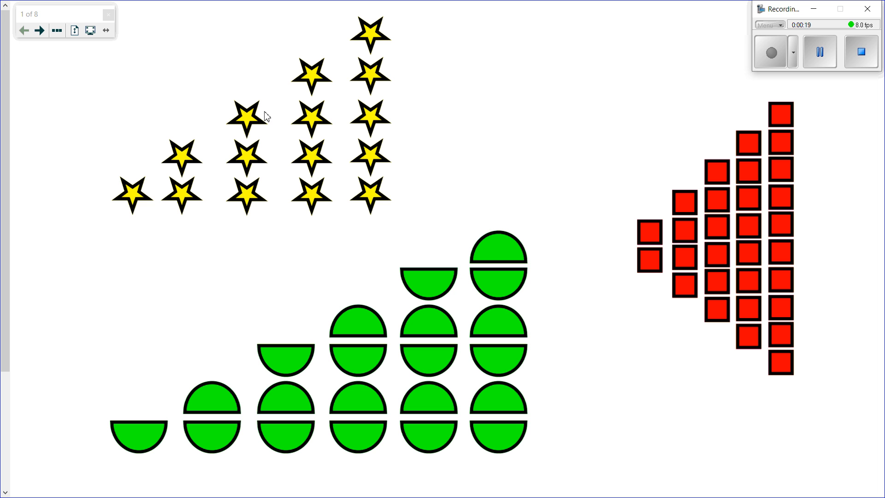
mouse_move(376, 47)
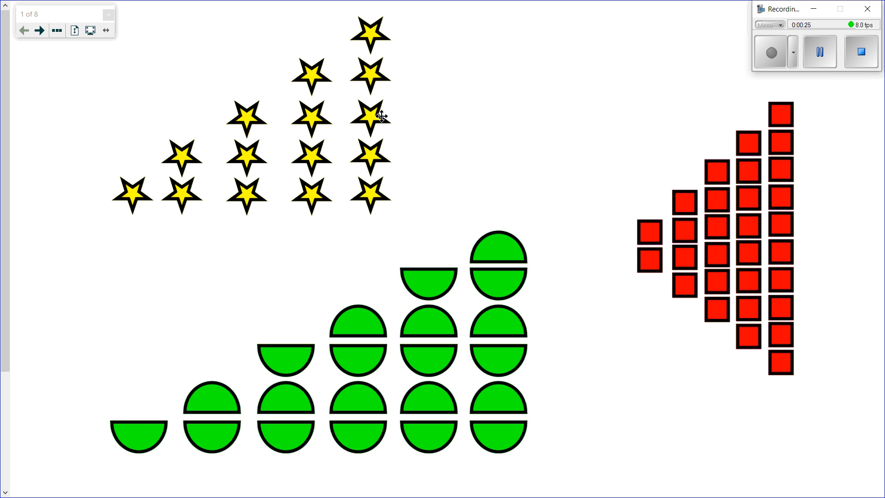
mouse_move(271, 403)
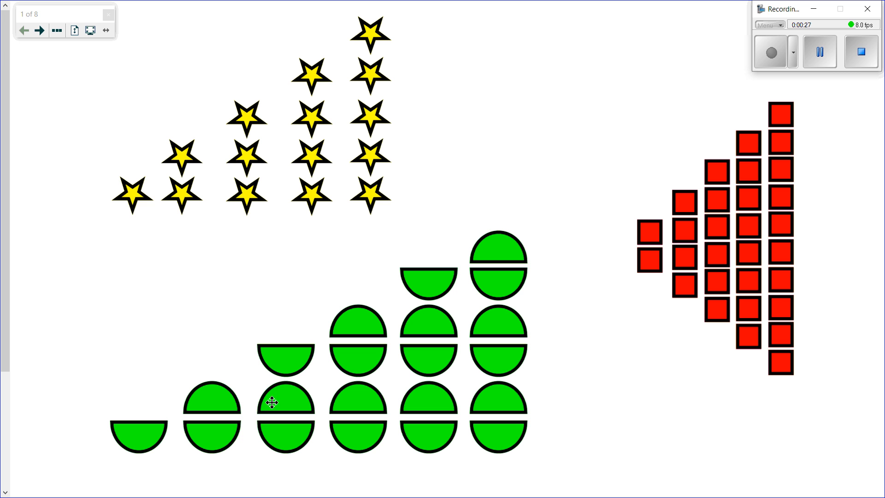
mouse_move(506, 389)
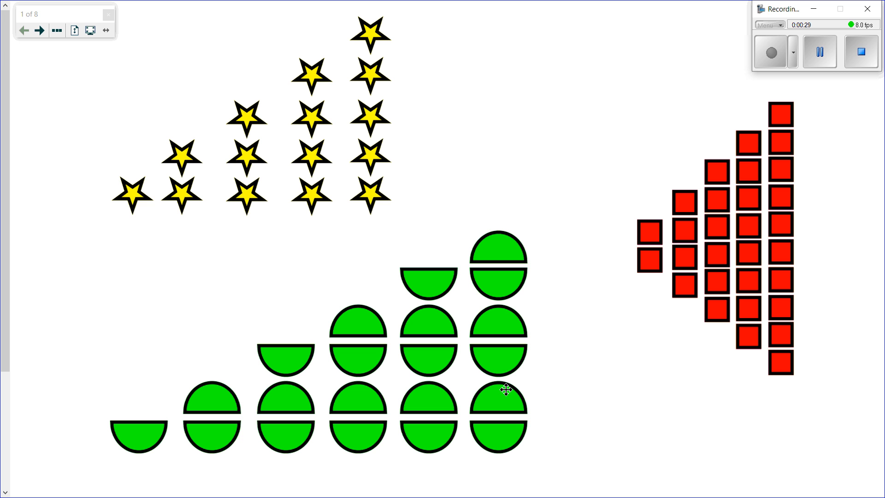
mouse_move(235, 417)
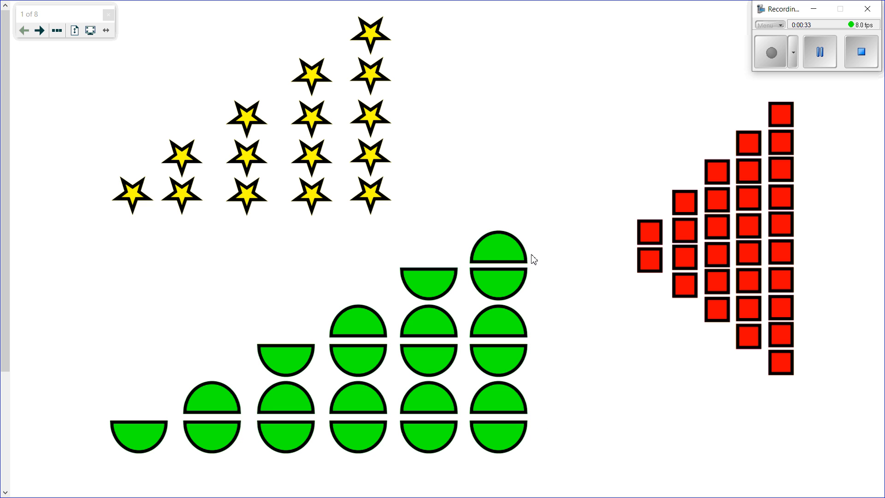
mouse_move(672, 236)
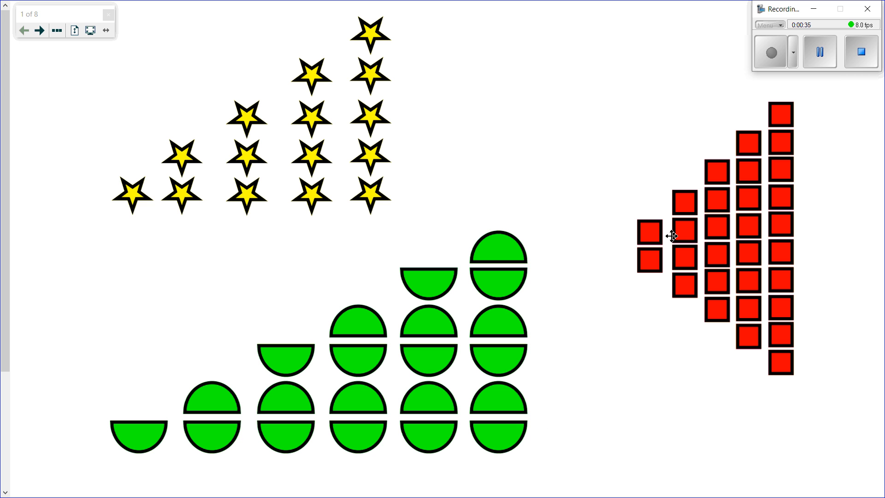
mouse_move(678, 282)
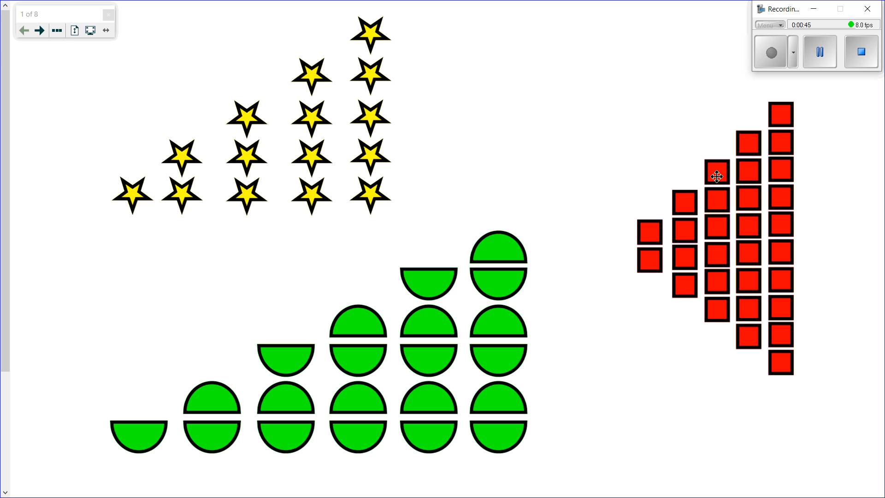
mouse_move(787, 103)
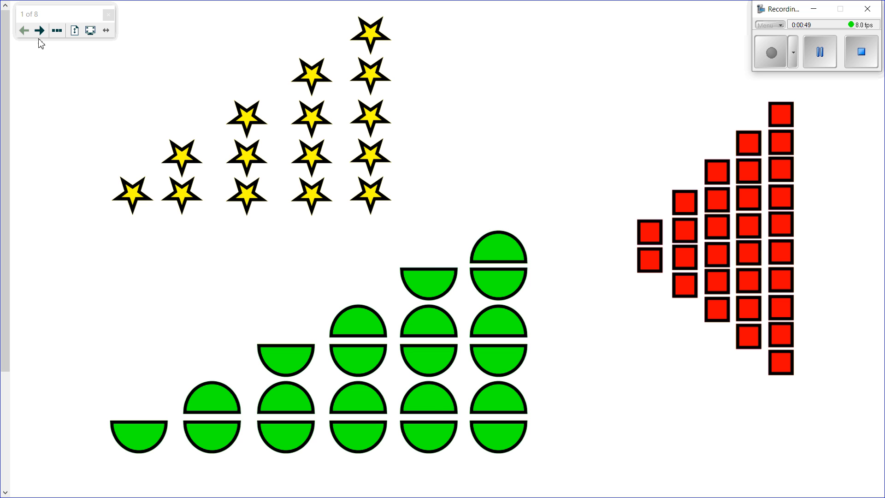
Step: Go to page 2 with the rising columns of red squares
left_click(40, 29)
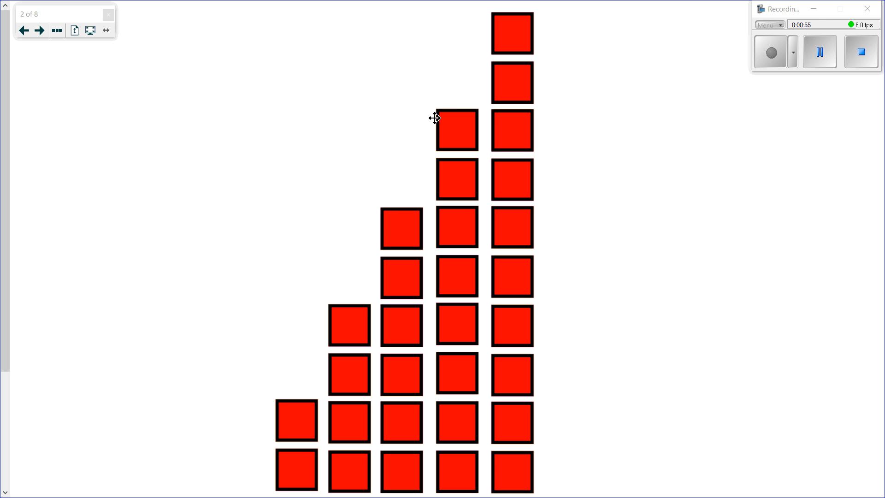
mouse_move(222, 438)
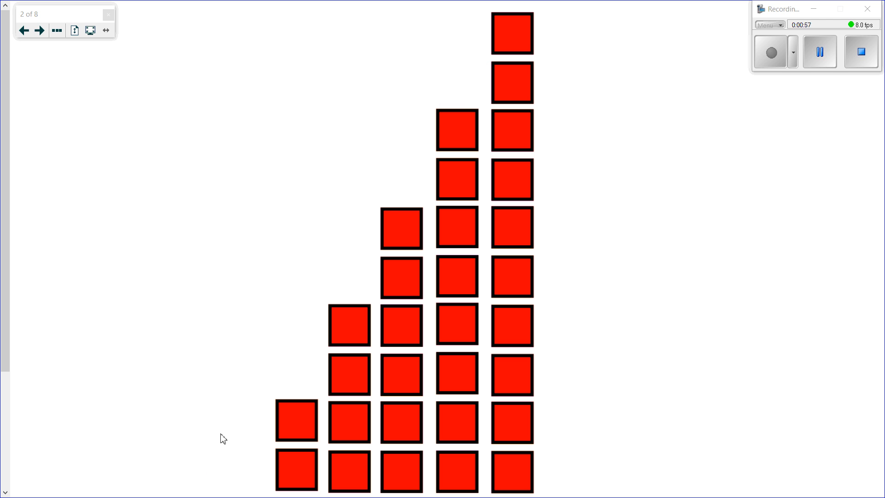
mouse_move(322, 386)
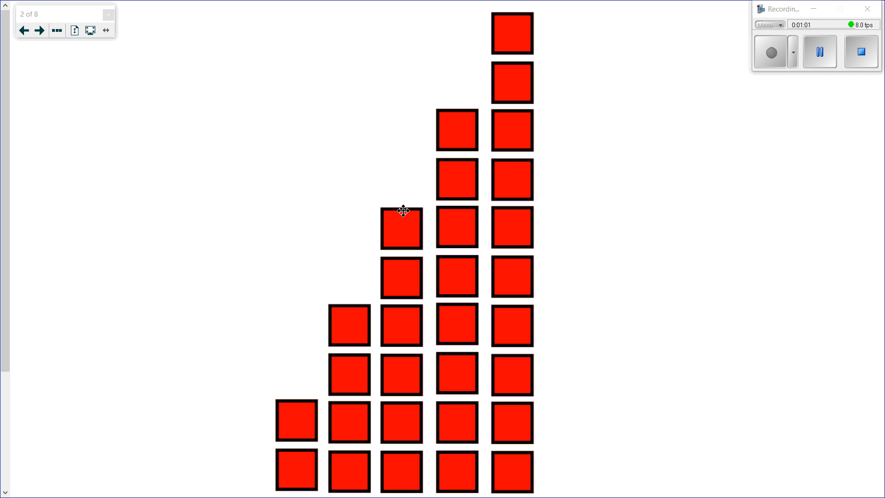
mouse_move(100, 46)
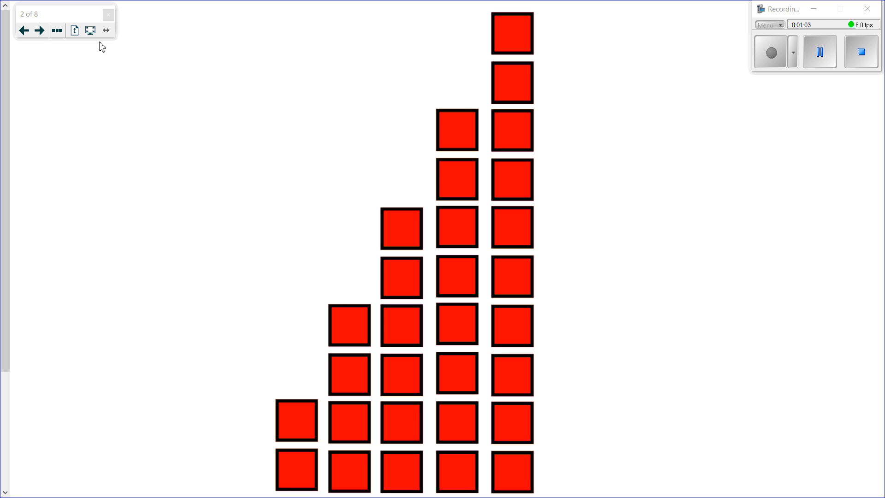
Step: Go to page 3 showing the sequence 2, 4, 6 with a blank
left_click(40, 29)
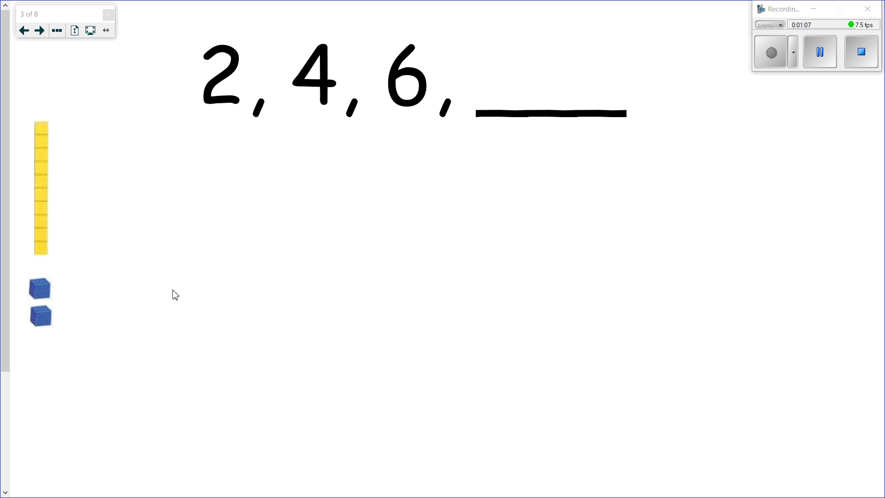
mouse_move(72, 328)
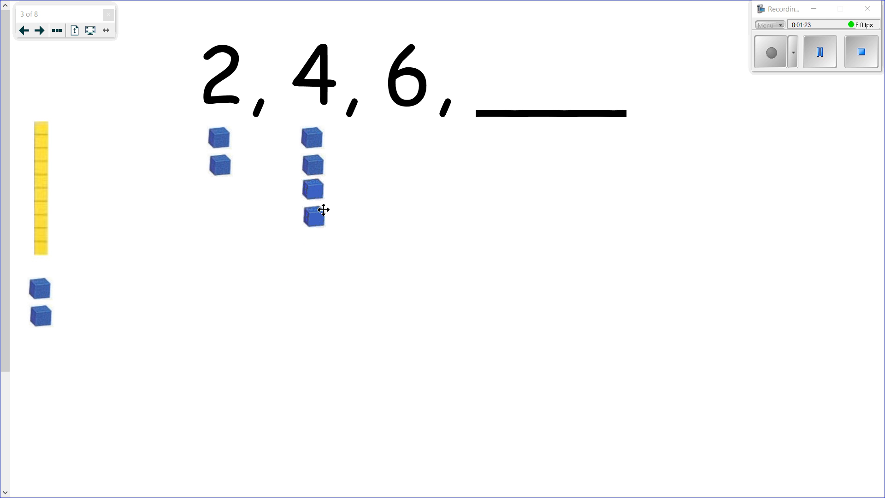
mouse_move(164, 242)
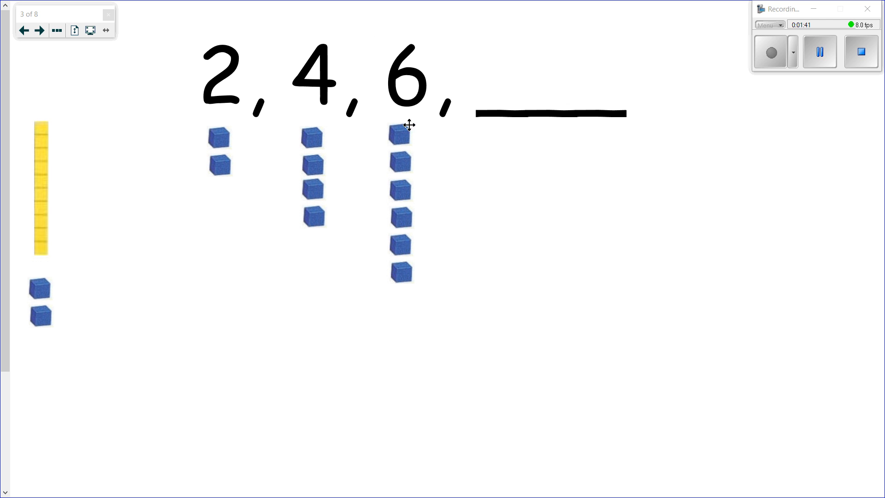
mouse_move(428, 303)
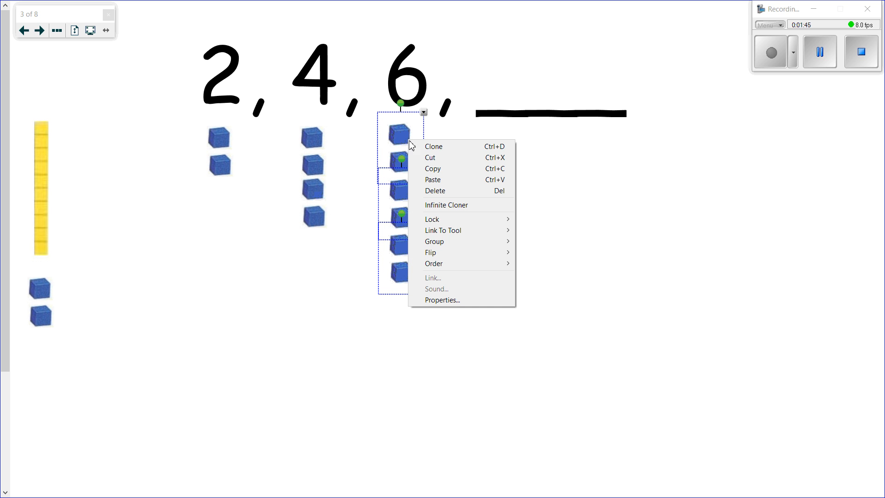
Step: Clone the six-cube column to build eight cubes under the 8, then move to page 4
left_click(433, 147)
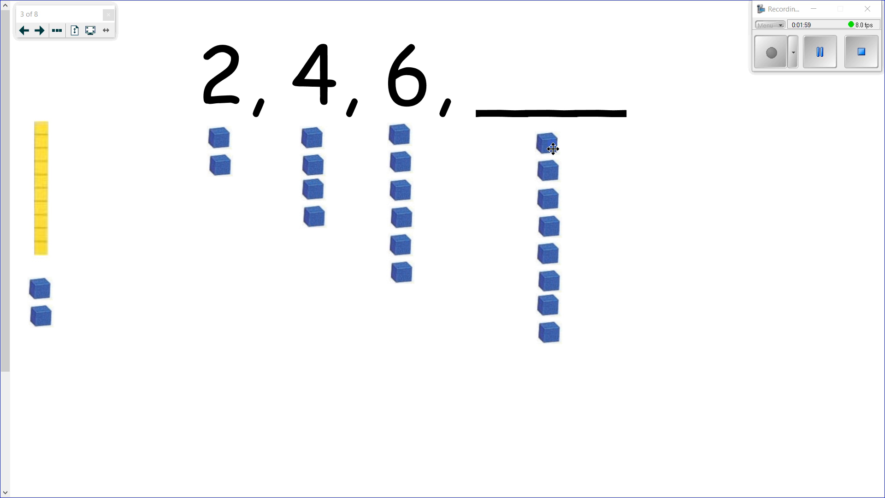
mouse_move(553, 260)
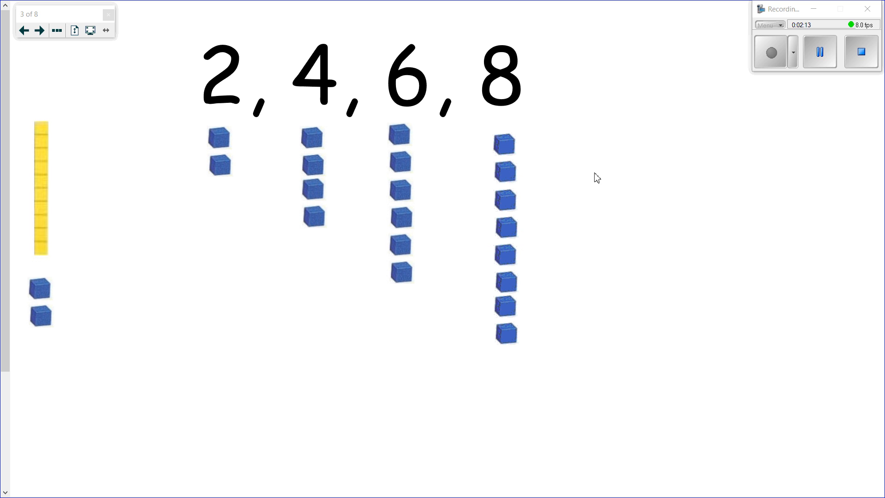
left_click(40, 30)
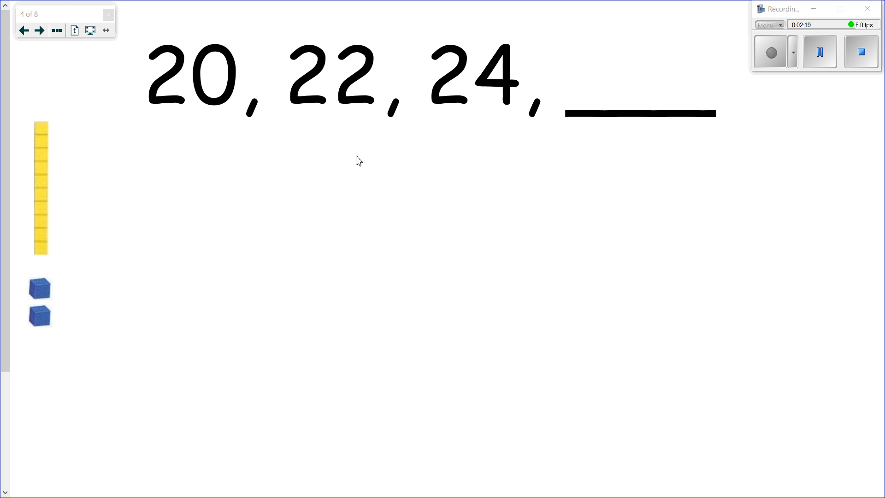
Step: Build two ten-rods under 20 and clone rod-and-cube groups under 22 and 24, adding two cubes each
left_click(24, 29)
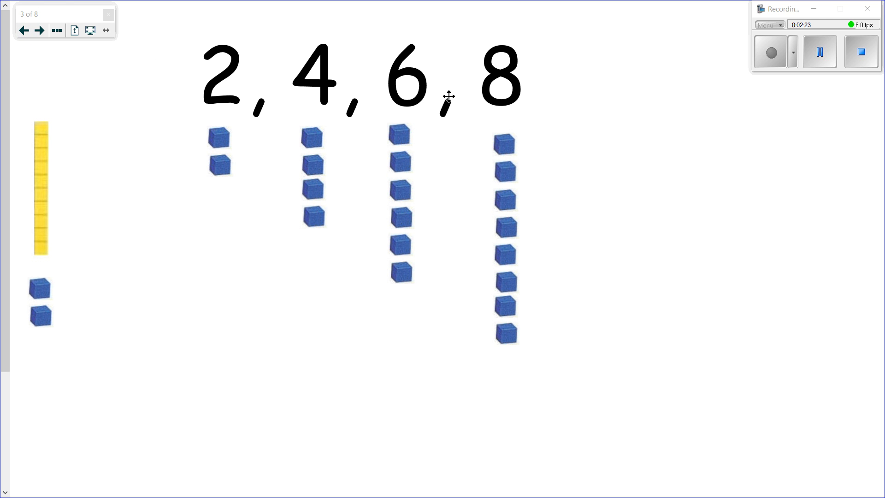
mouse_move(39, 30)
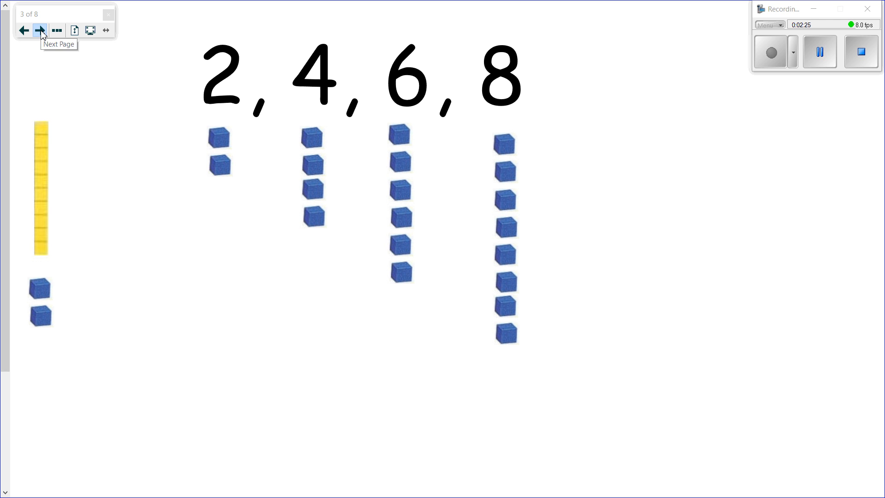
left_click(39, 30)
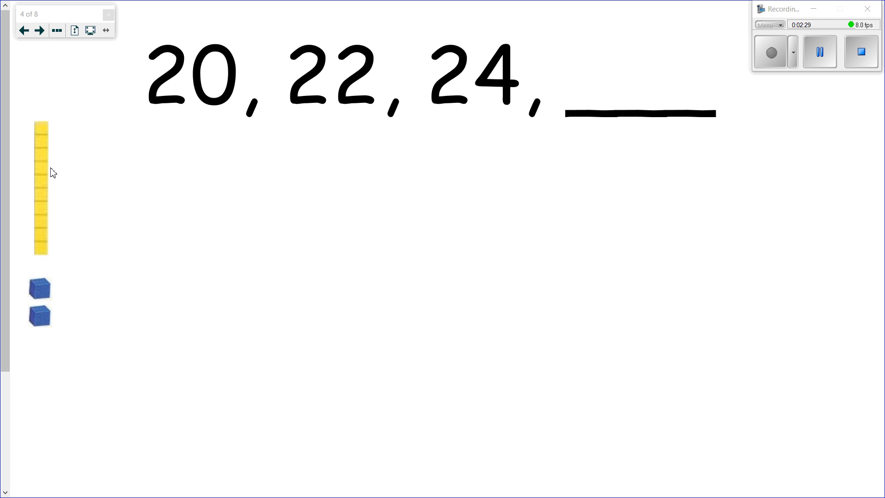
left_click_drag(40, 186, 156, 195)
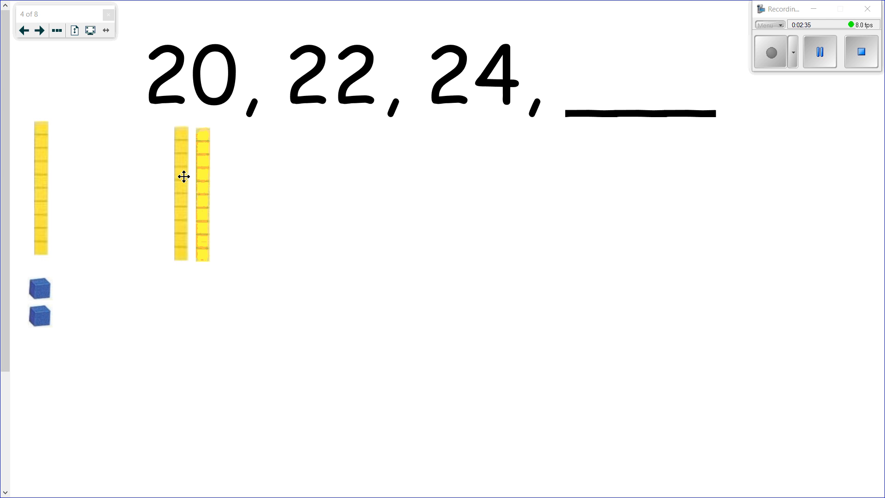
mouse_move(211, 183)
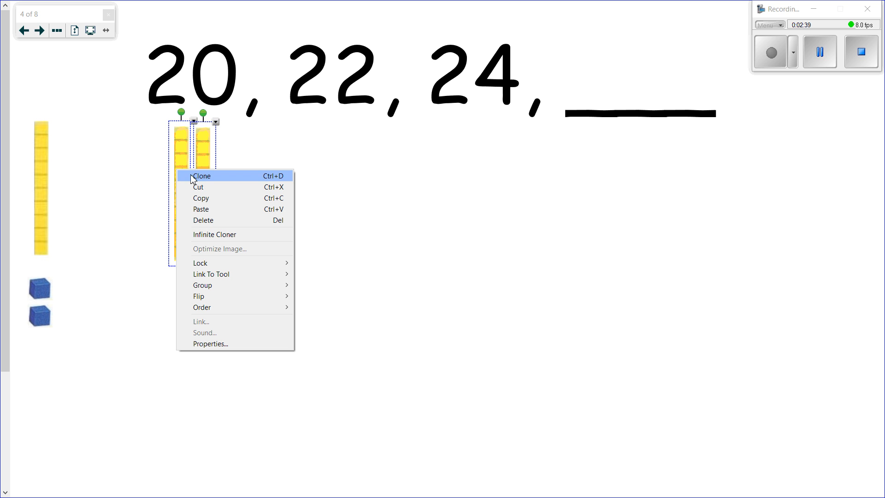
left_click(201, 175)
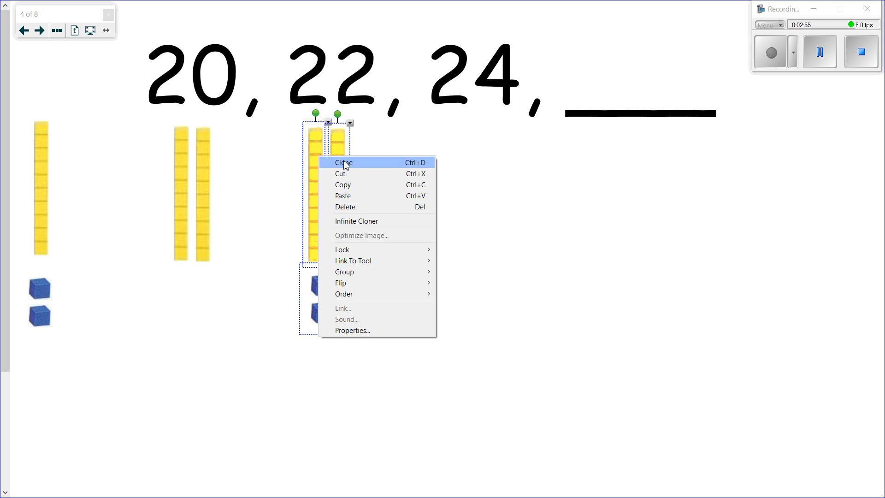
left_click(343, 162)
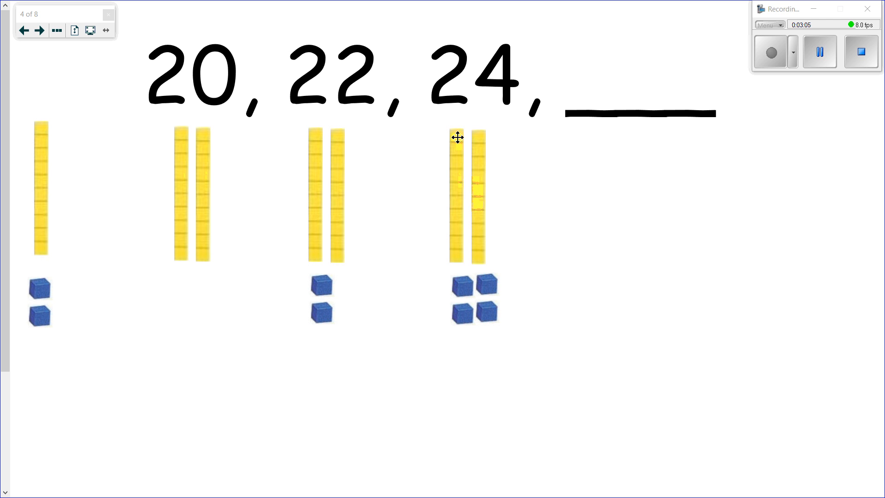
mouse_move(460, 294)
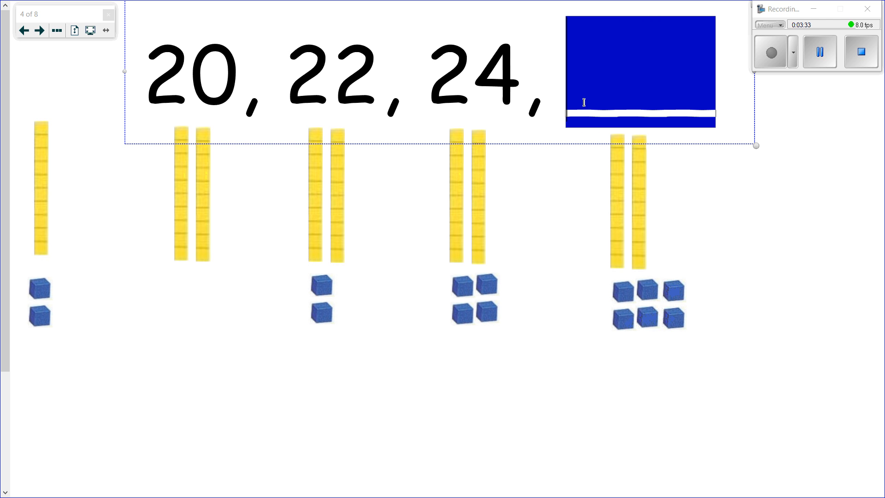
Step: Replace the blank after 24 with 26
type("2")
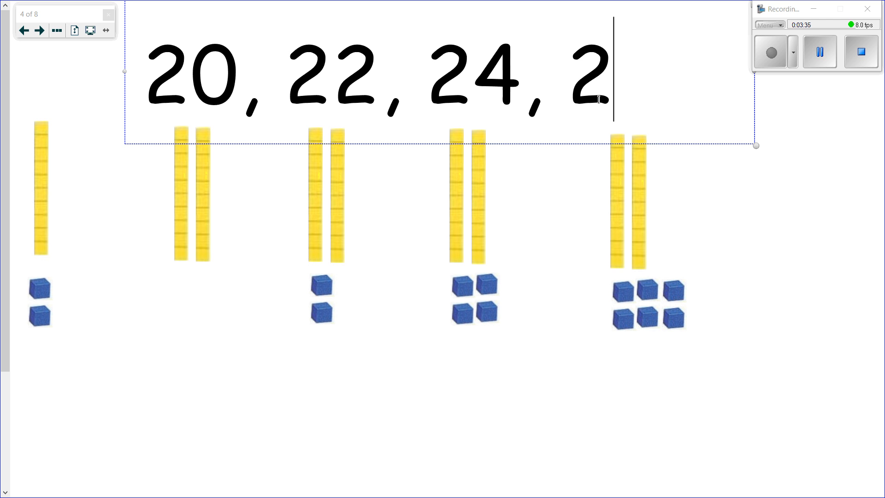
type("6")
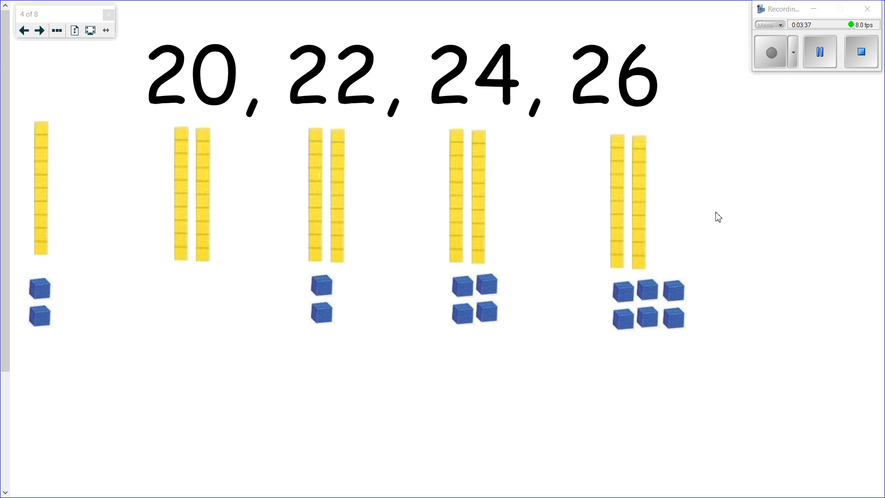
mouse_move(430, 290)
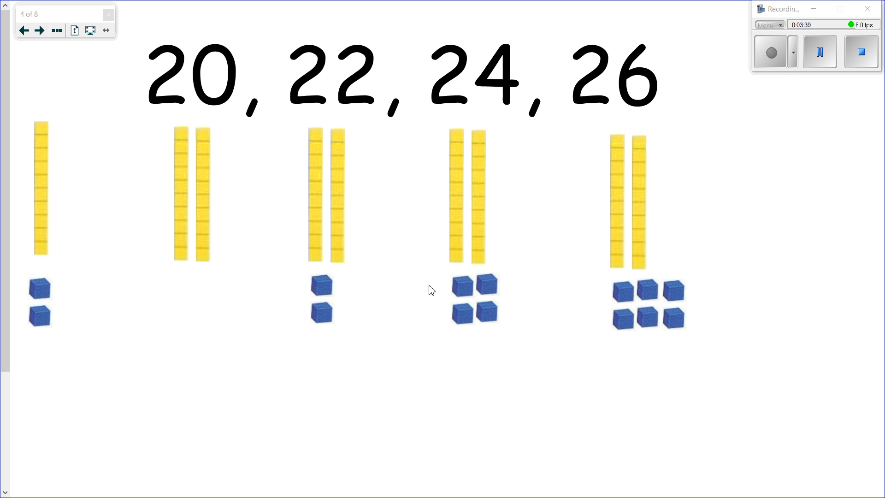
mouse_move(682, 82)
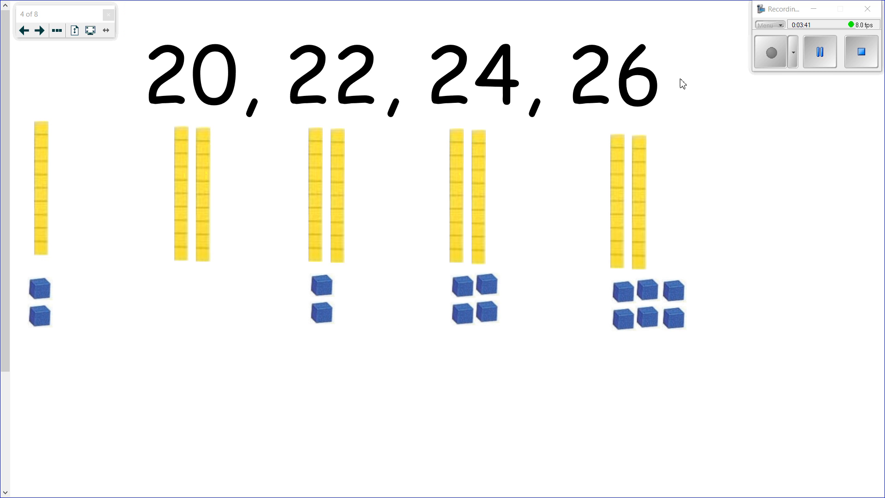
mouse_move(3, 195)
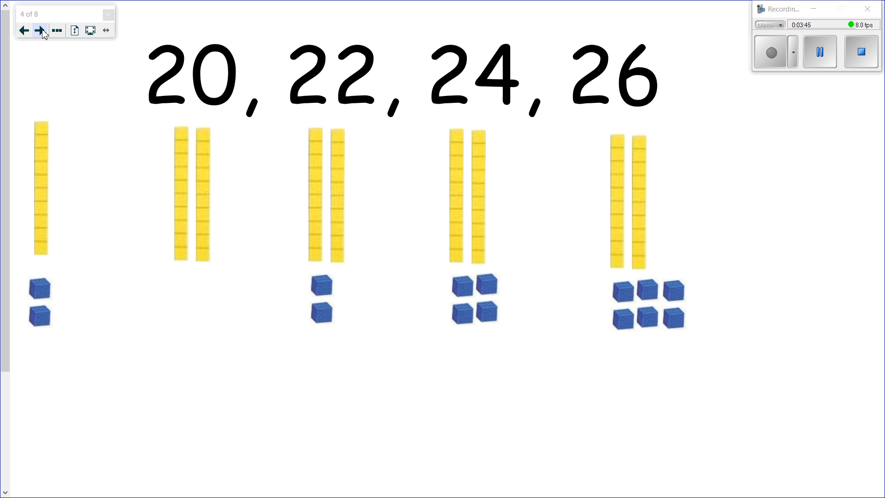
Step: Go to page 5 showing 1, 3, 5 and a blank
left_click(39, 31)
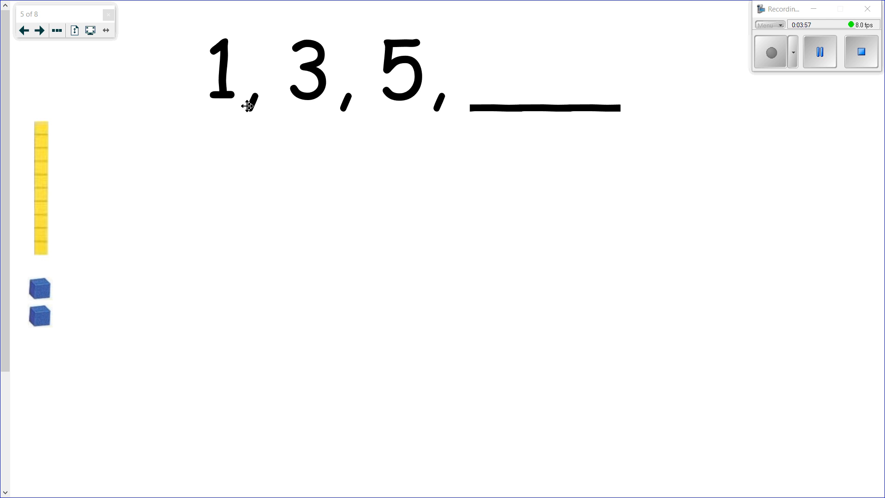
mouse_move(226, 46)
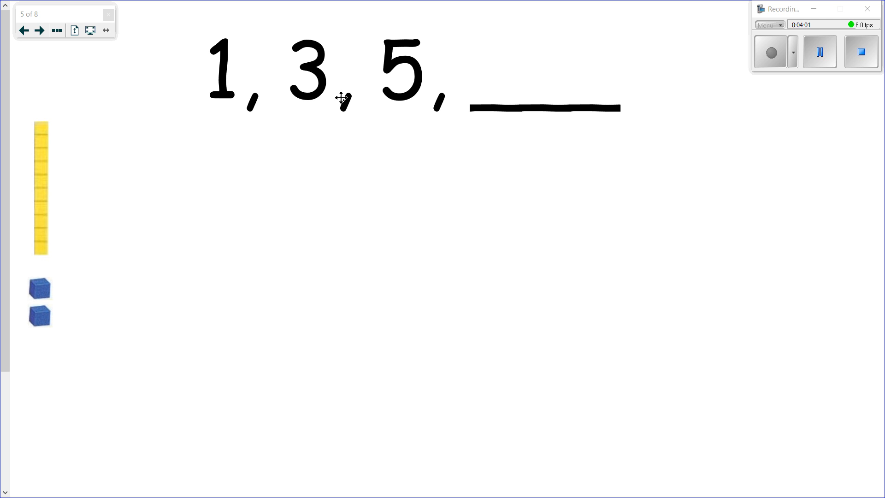
mouse_move(242, 122)
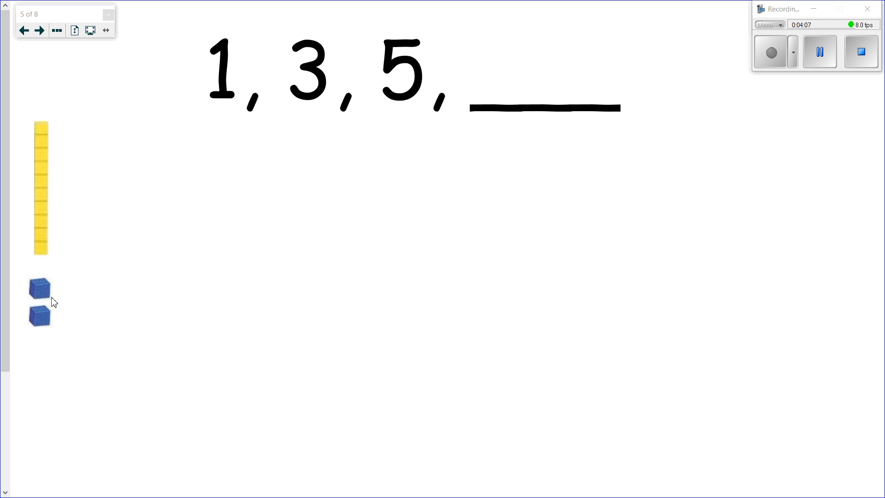
Step: Ungroup a copy of the cube pair, delete one cube and place the single cube under the 1
left_click_drag(40, 288, 116, 252)
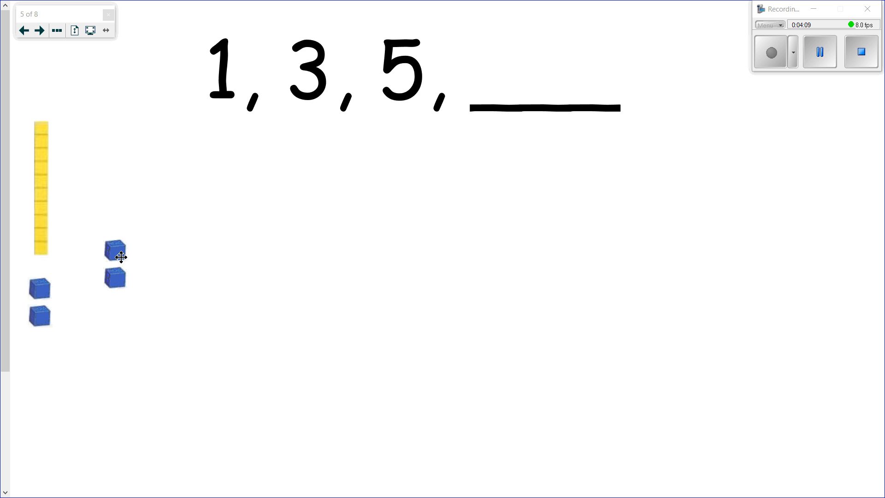
right_click(116, 248)
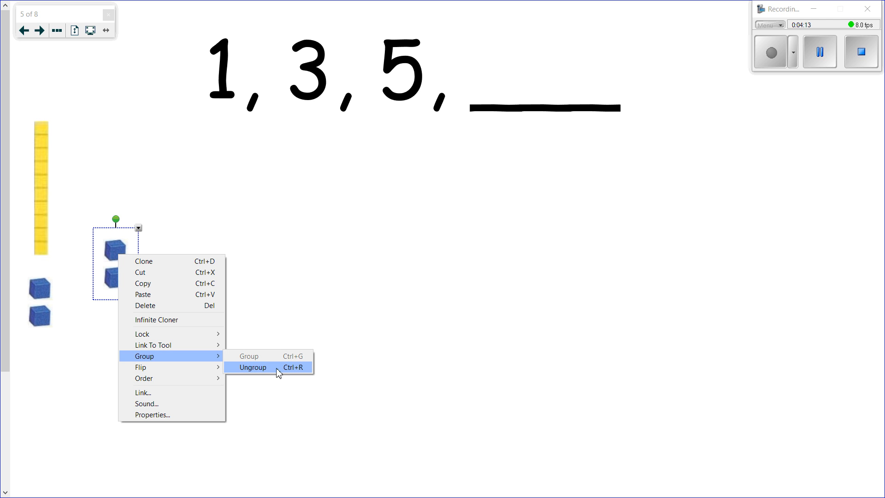
left_click(253, 367)
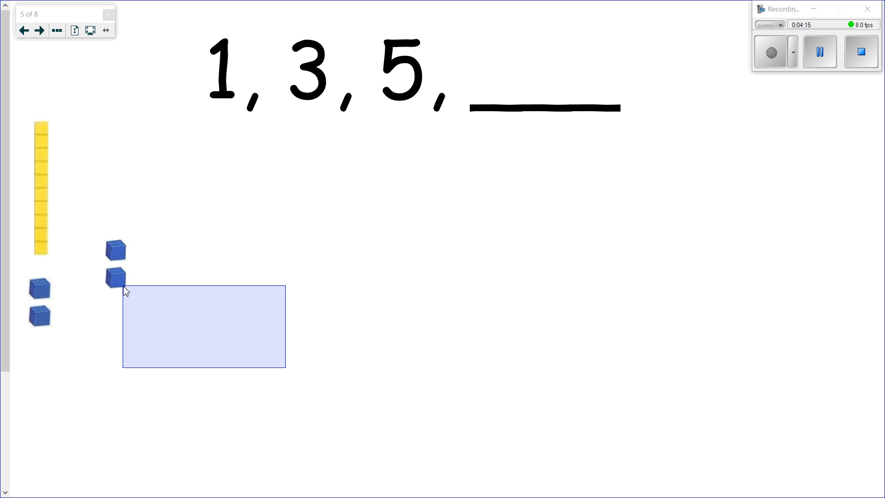
right_click(116, 277)
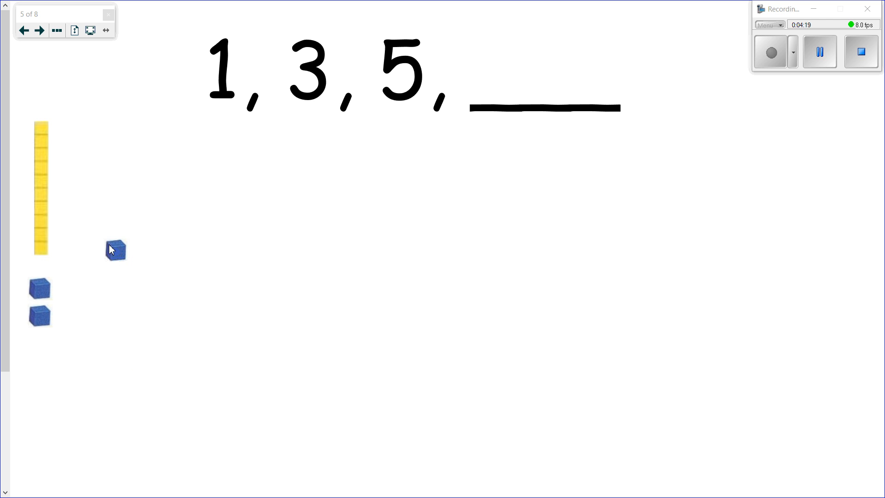
left_click_drag(116, 250, 231, 141)
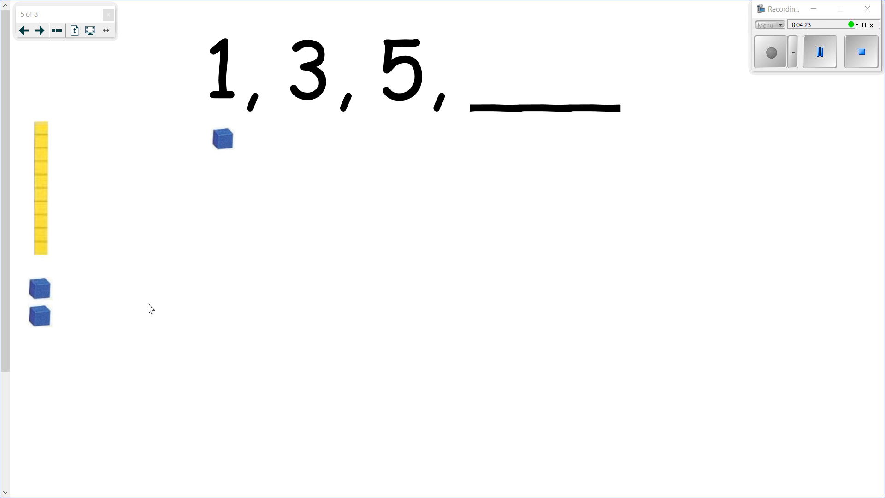
Step: Copy the single cube and place it under the 3 to start the three-cube column
left_click(222, 138)
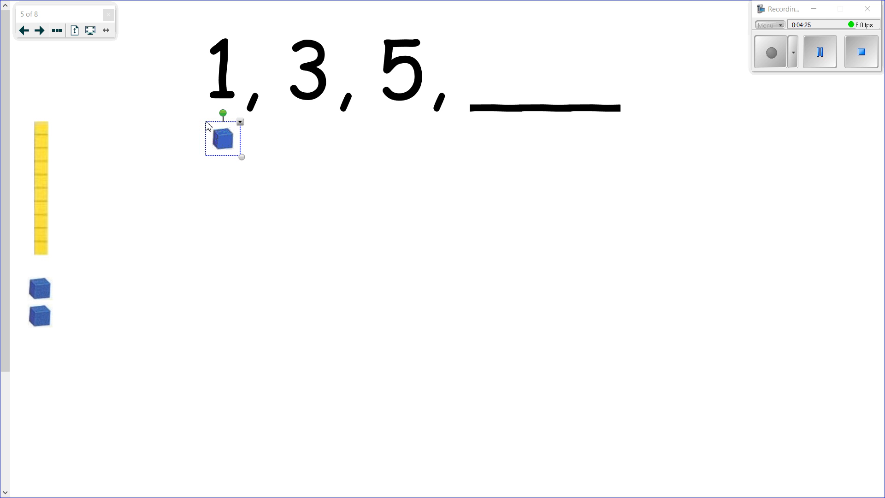
left_click_drag(223, 140, 254, 173)
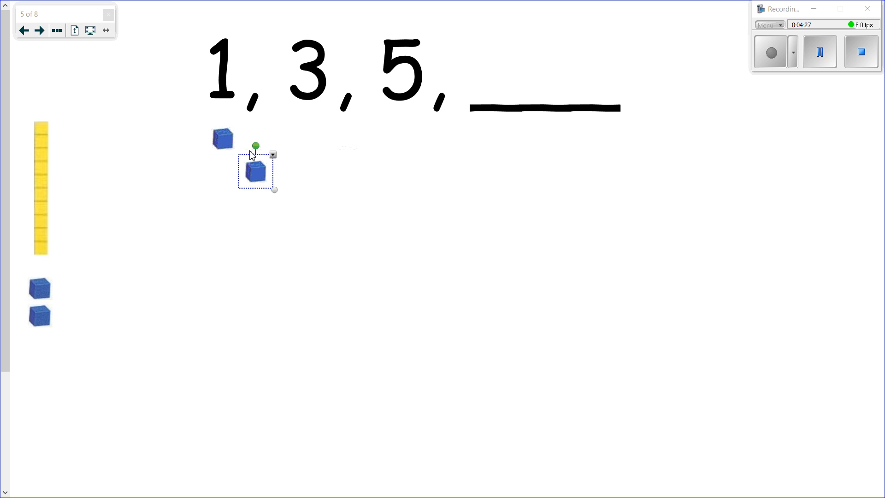
left_click_drag(255, 172, 297, 139)
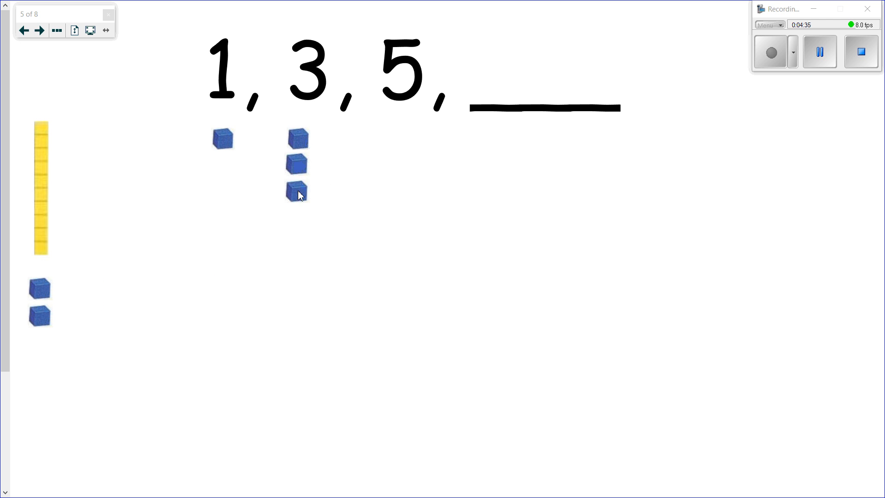
mouse_move(350, 235)
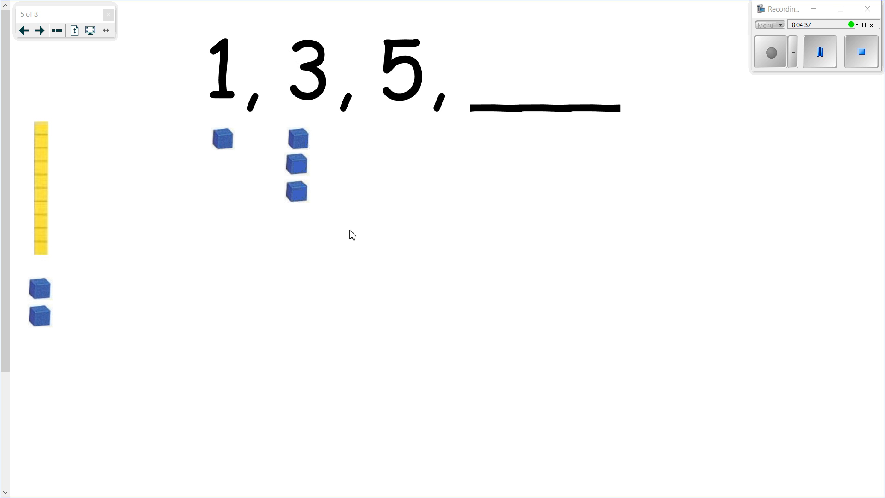
Step: Clone the cube column to build five cubes under 5 and seven under the blank
right_click(298, 138)
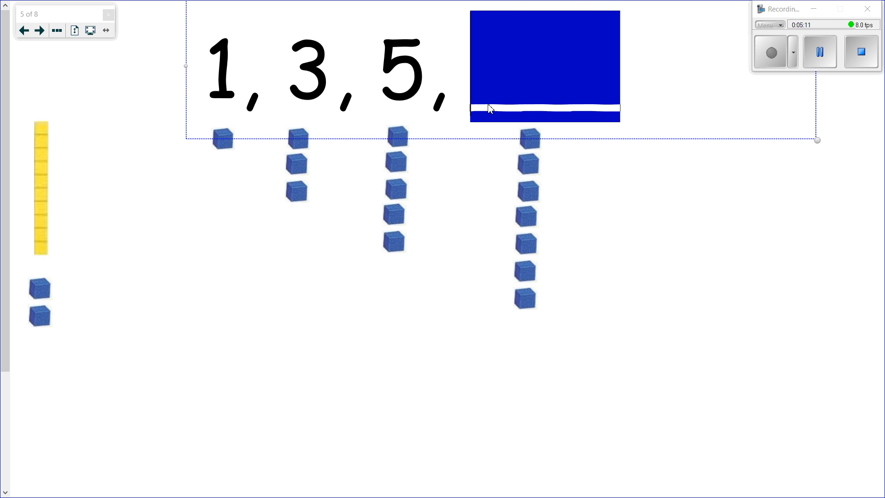
Step: Replace the blank with '7,' and 9, then clone the seven-cube column to build nine cubes under 9
type("7,")
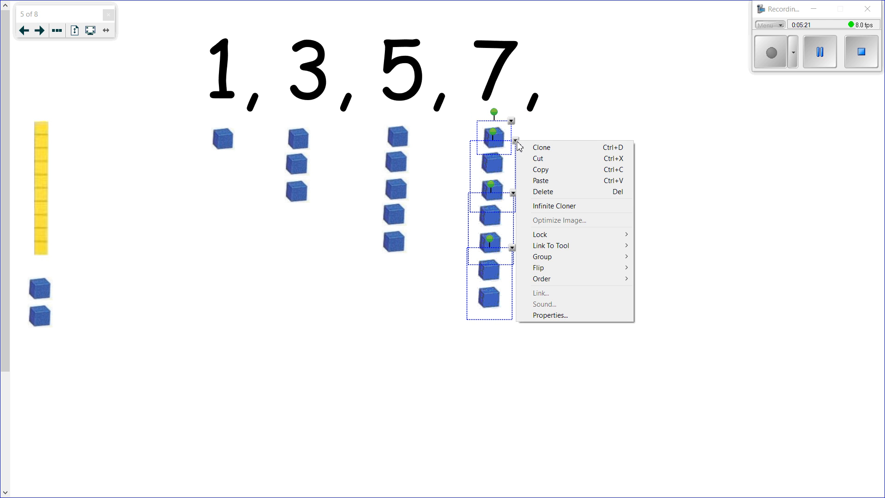
left_click(540, 147)
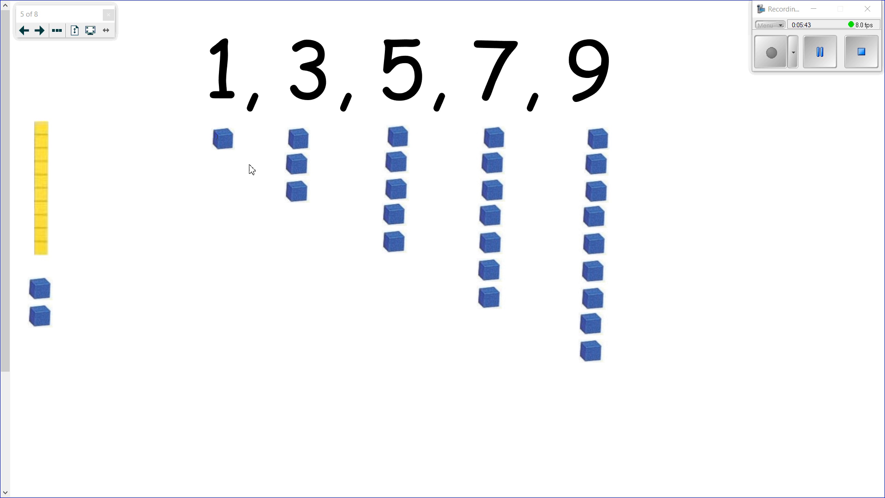
mouse_move(297, 151)
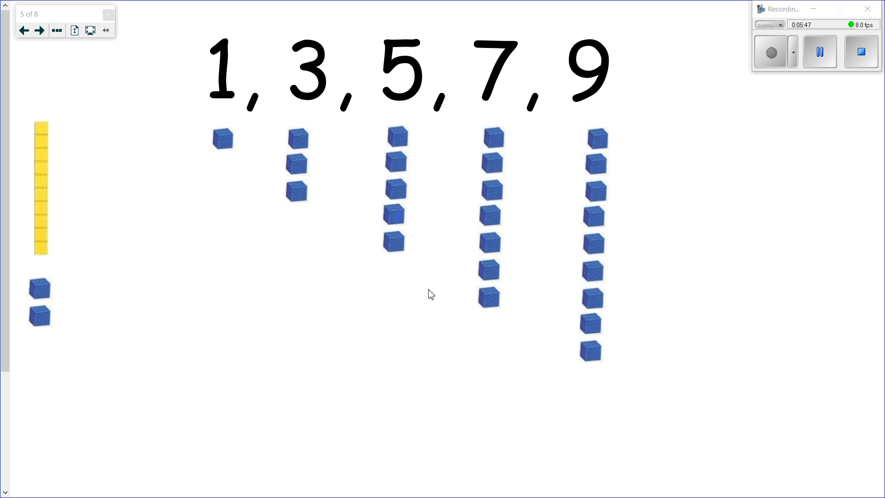
mouse_move(537, 139)
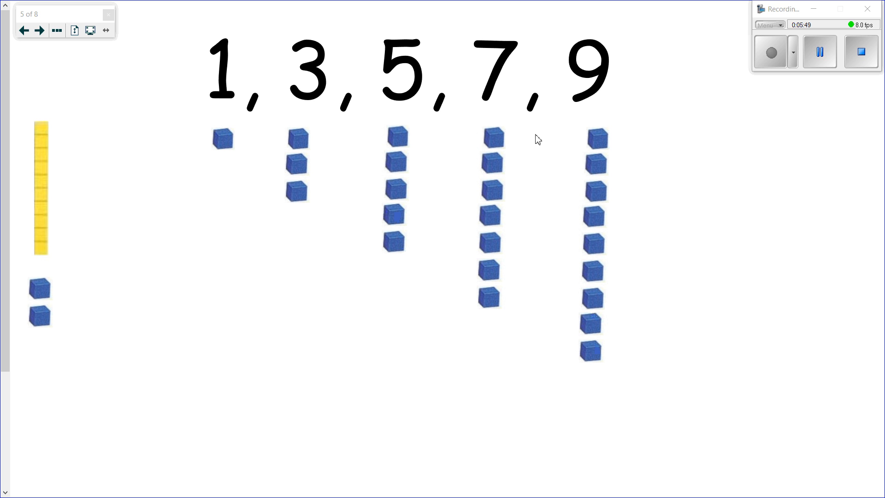
mouse_move(555, 190)
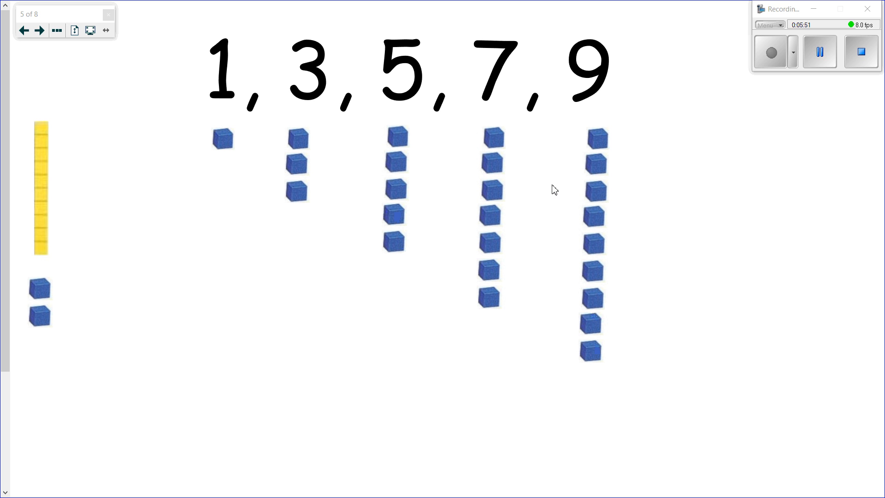